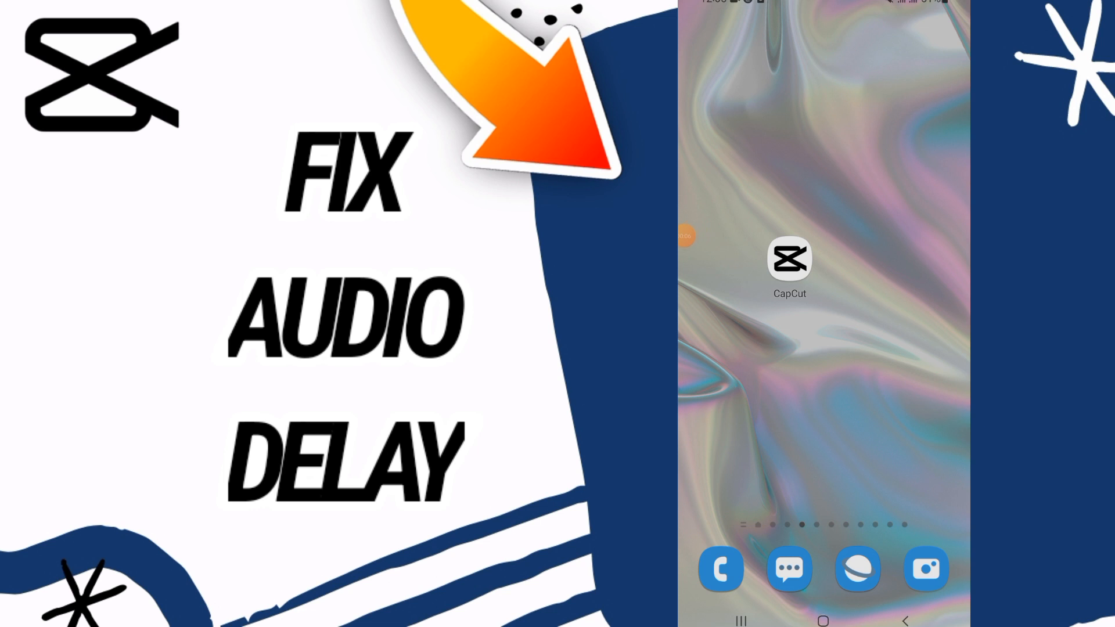
- Open Settings from the app drawer to reach the installed Apps list
scroll("up", 3)
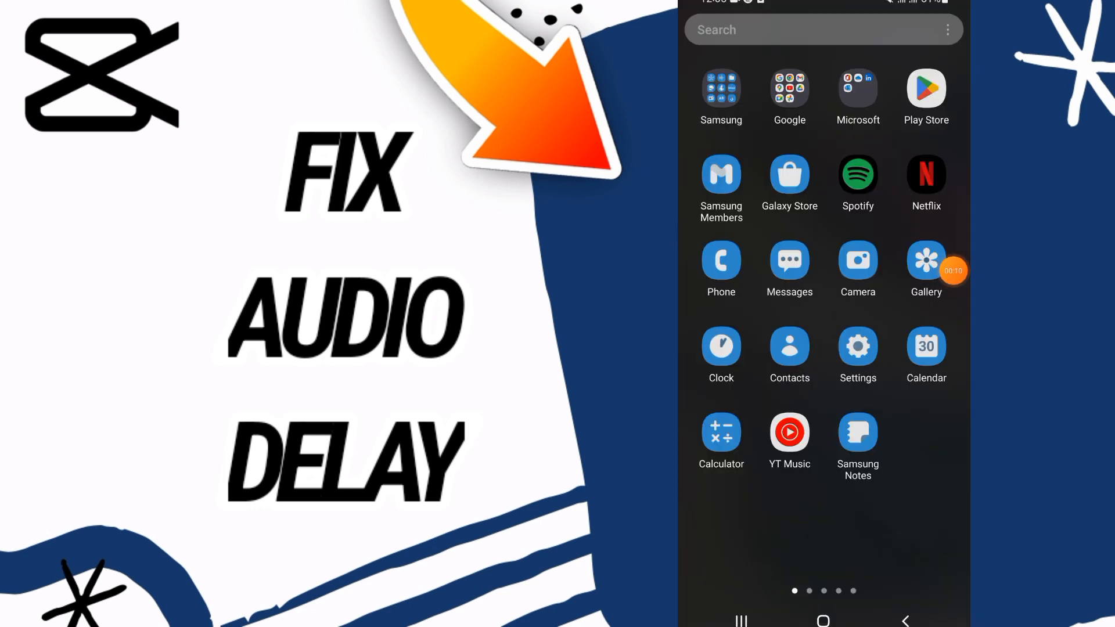
left_click(858, 346)
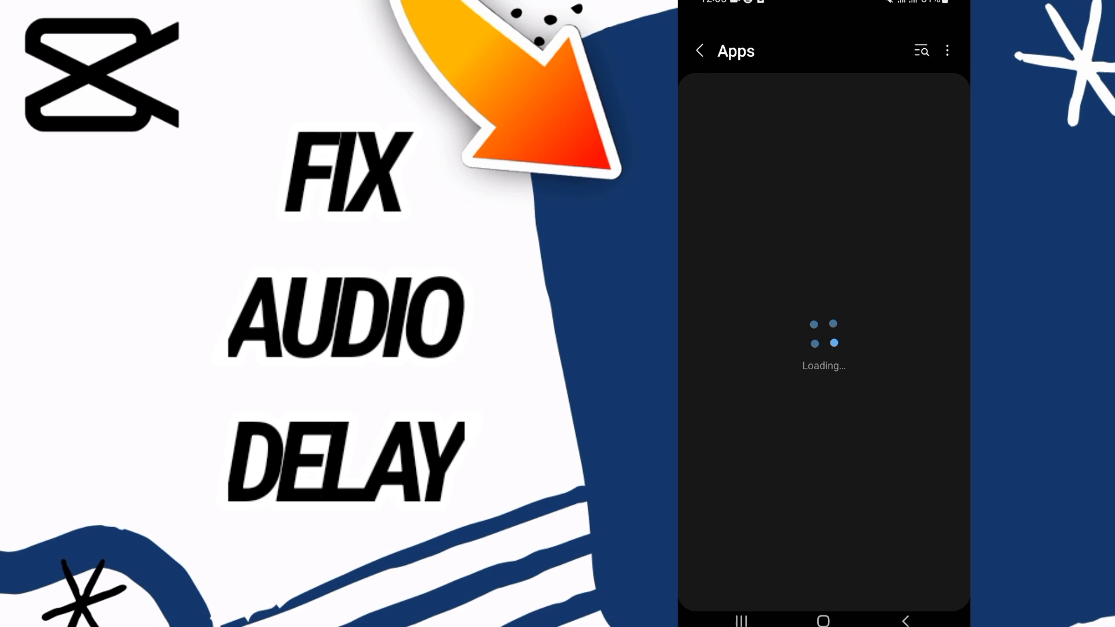
- Search apps for 'cap', clear CapCut's stored data, and return to its App info
left_click(919, 51)
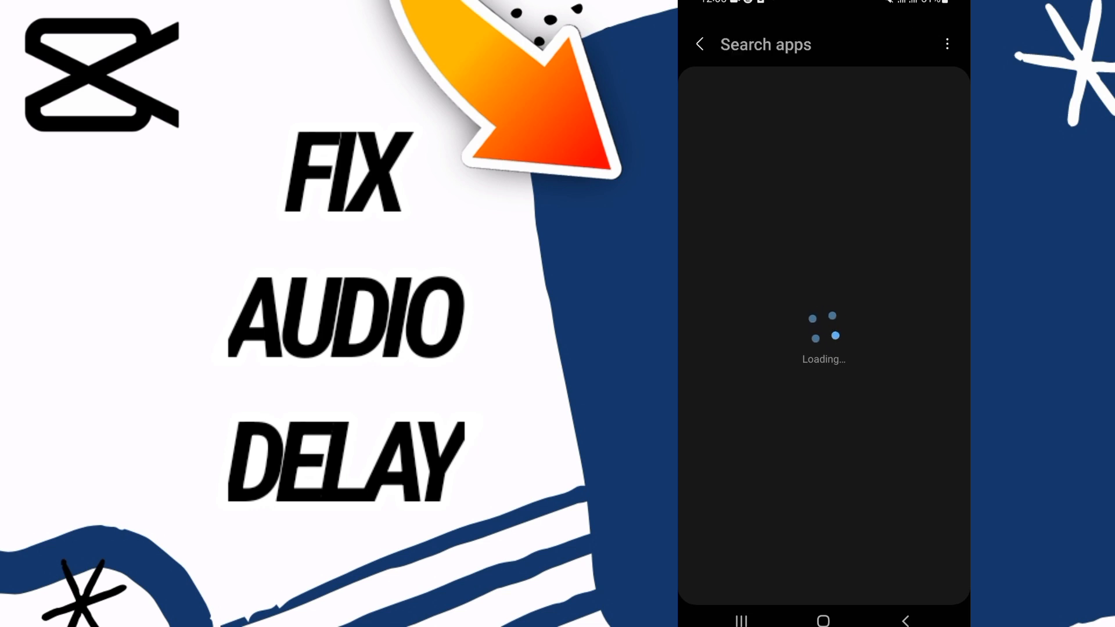
type("cap")
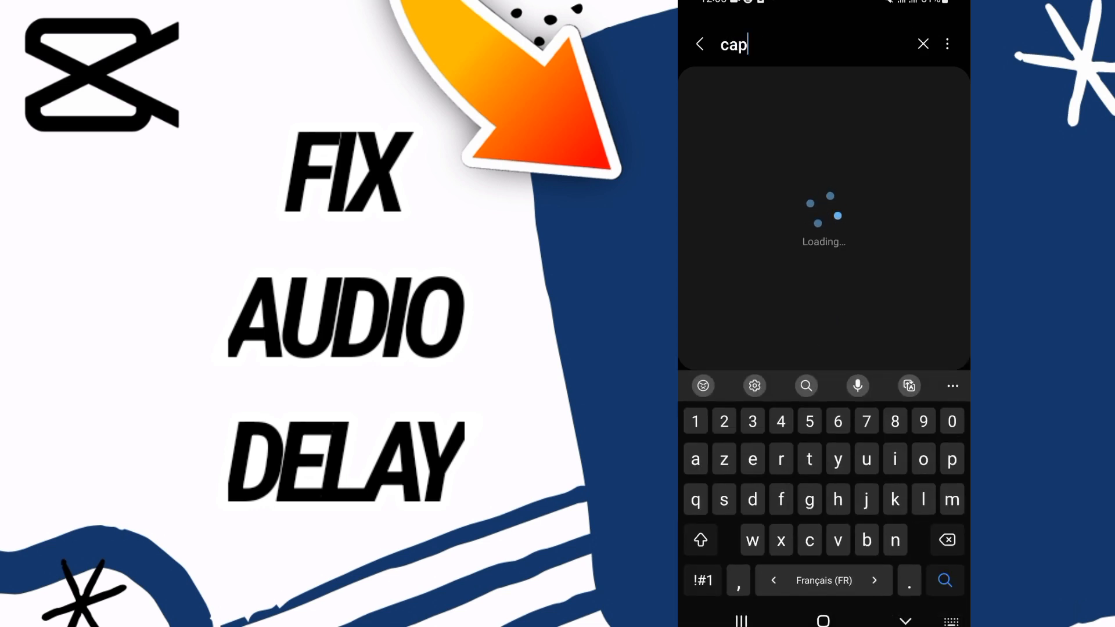
left_click(944, 580)
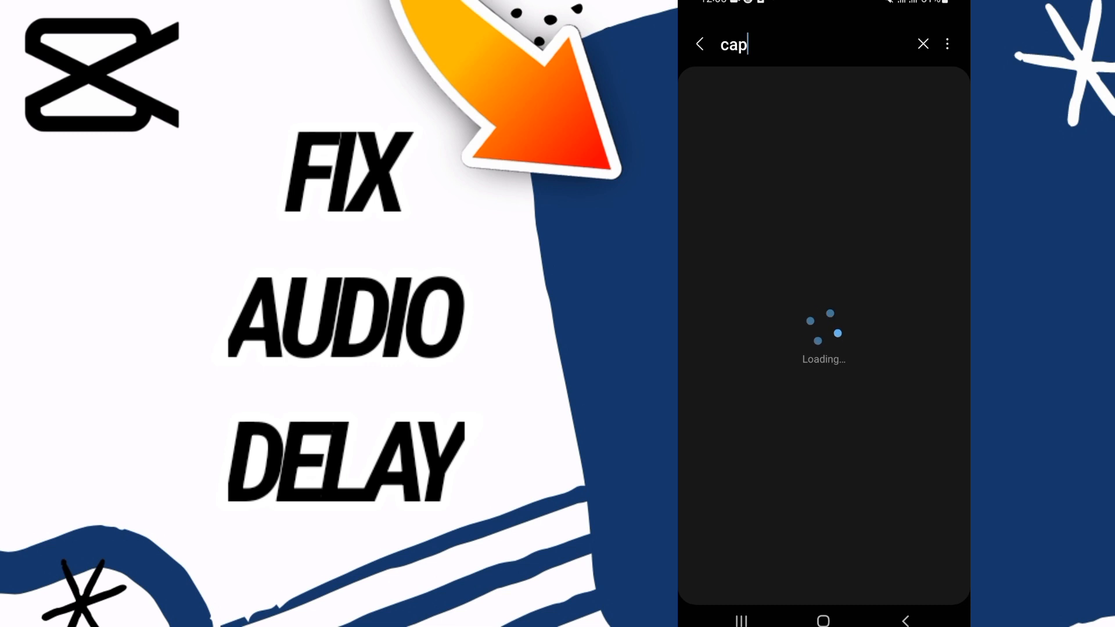
left_click(922, 43)
type("c")
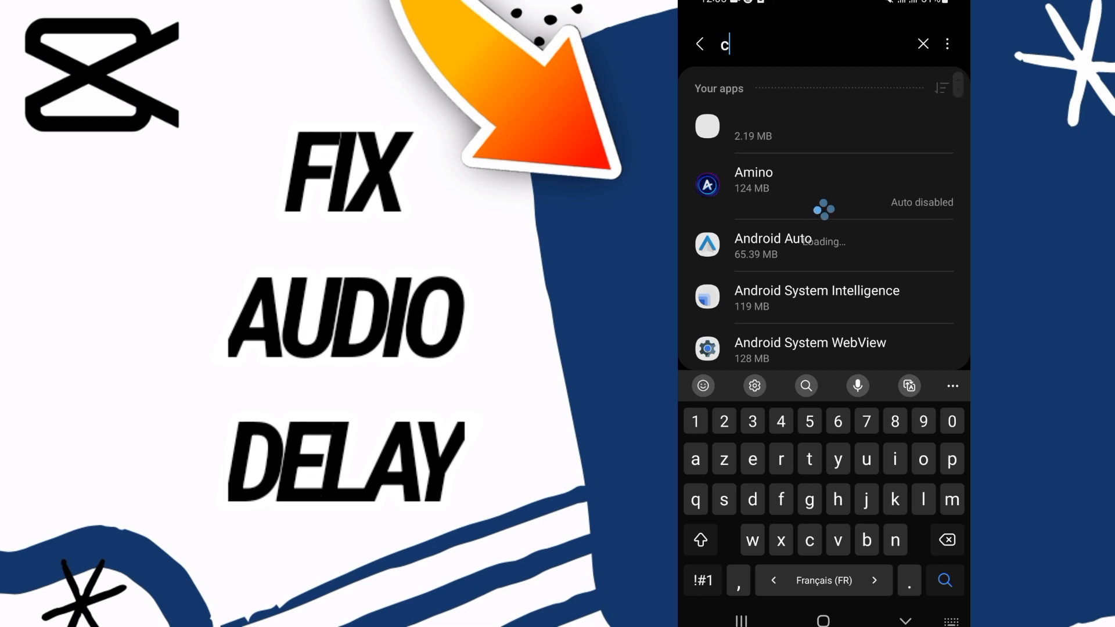
type("ap")
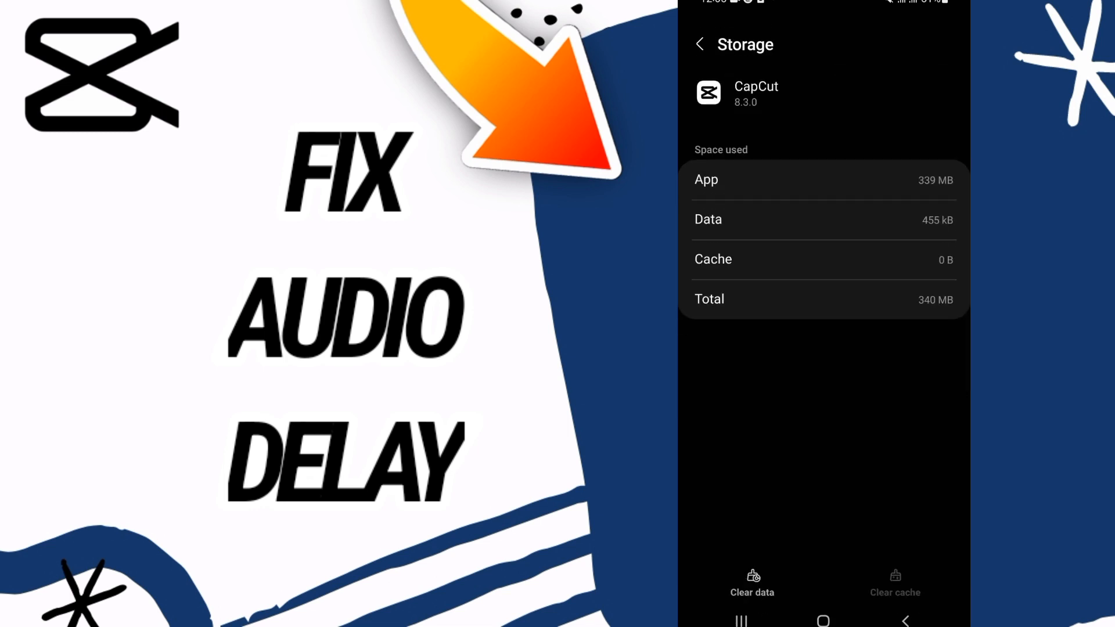
left_click(751, 582)
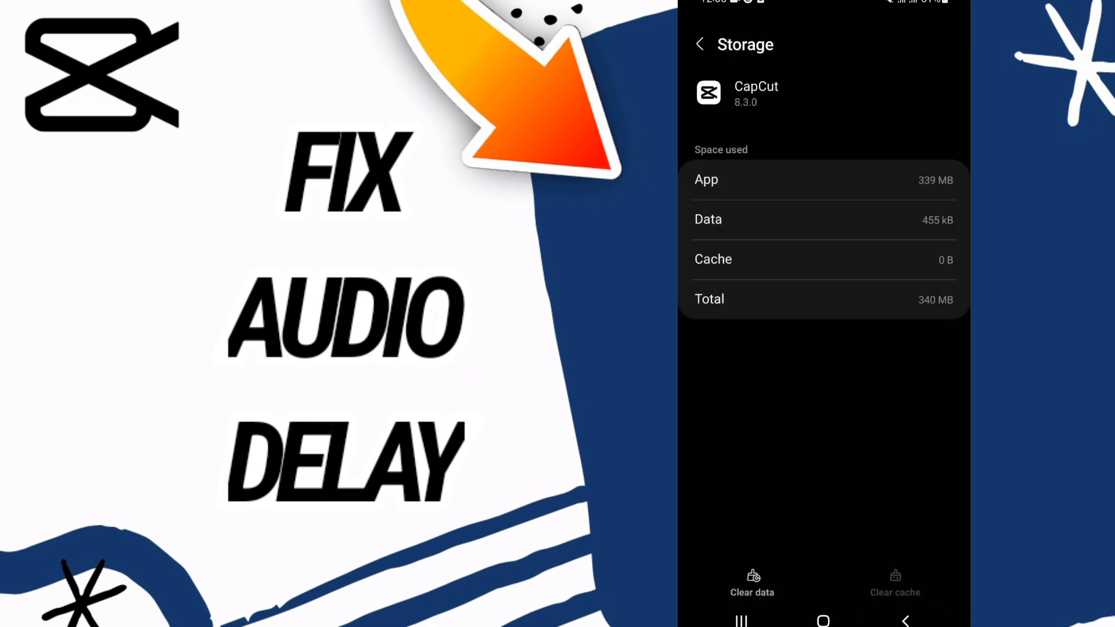
left_click(699, 44)
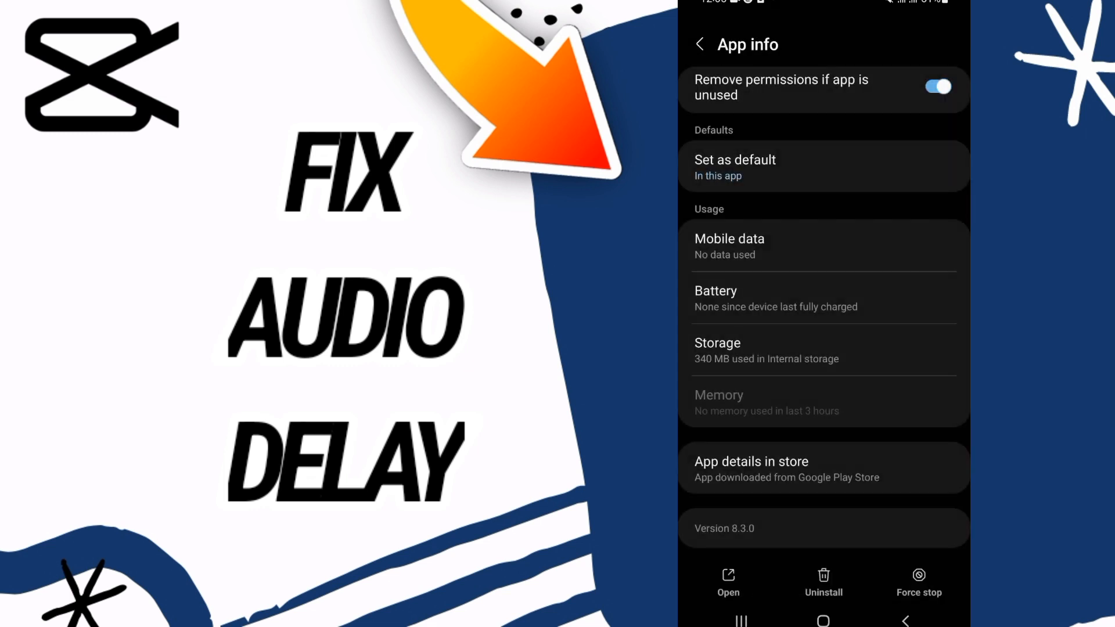
- View CapCut's permissions, which show none allowed, then go to the home screen
scroll("up", 3)
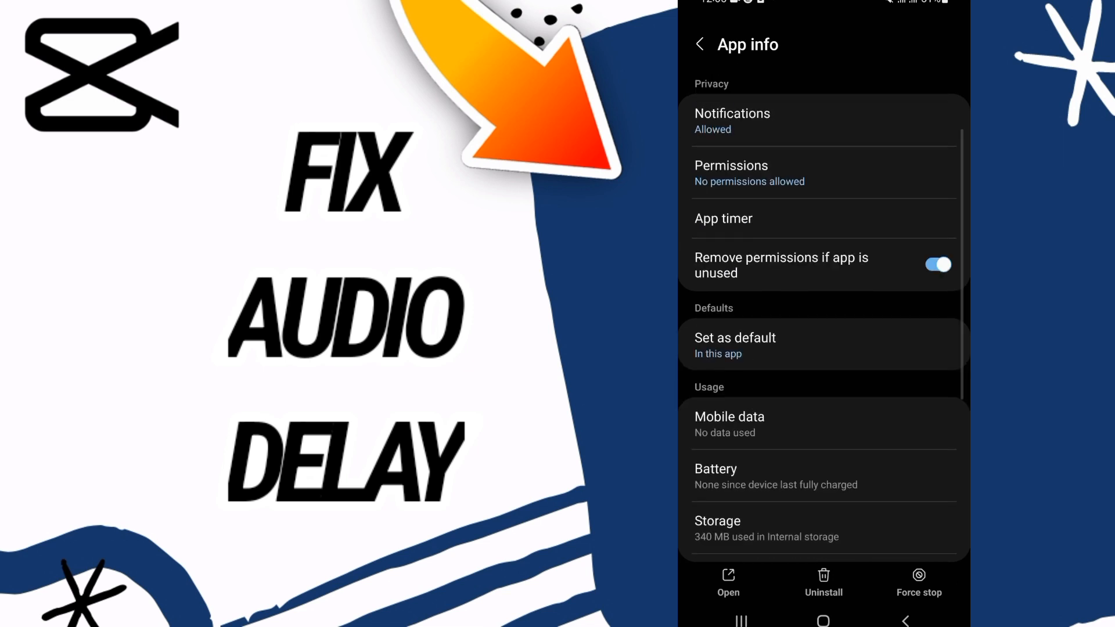
left_click(730, 173)
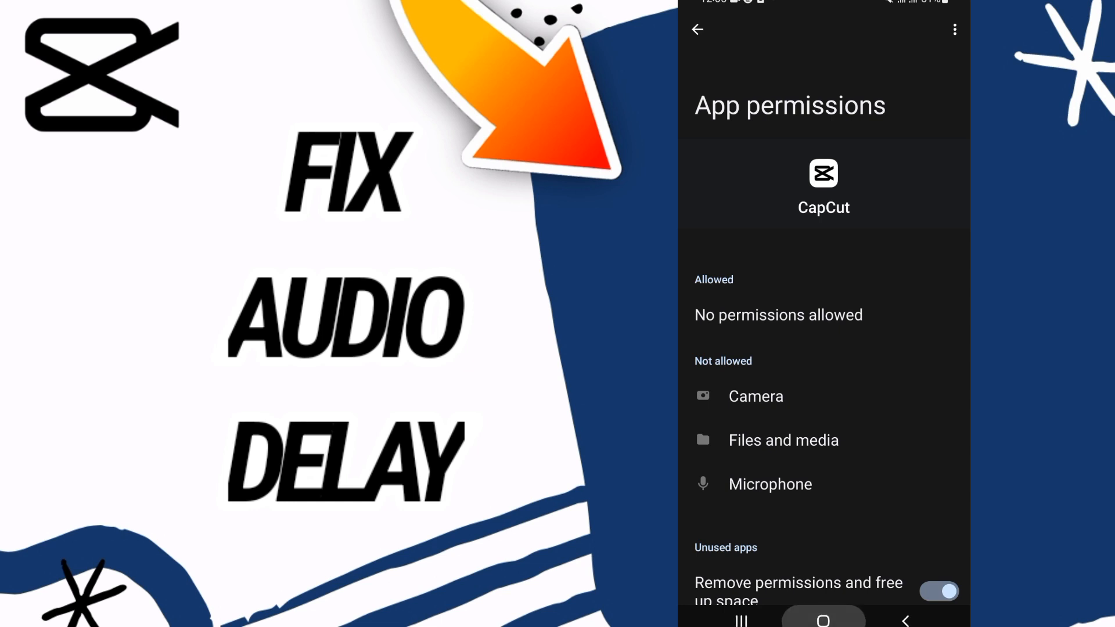
left_click(823, 620)
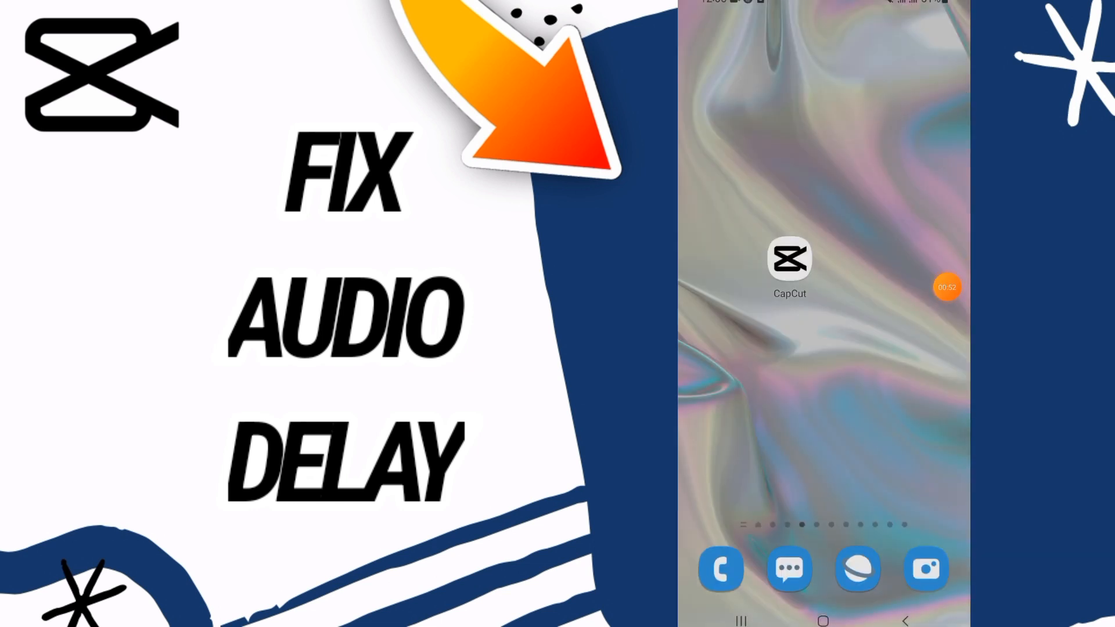